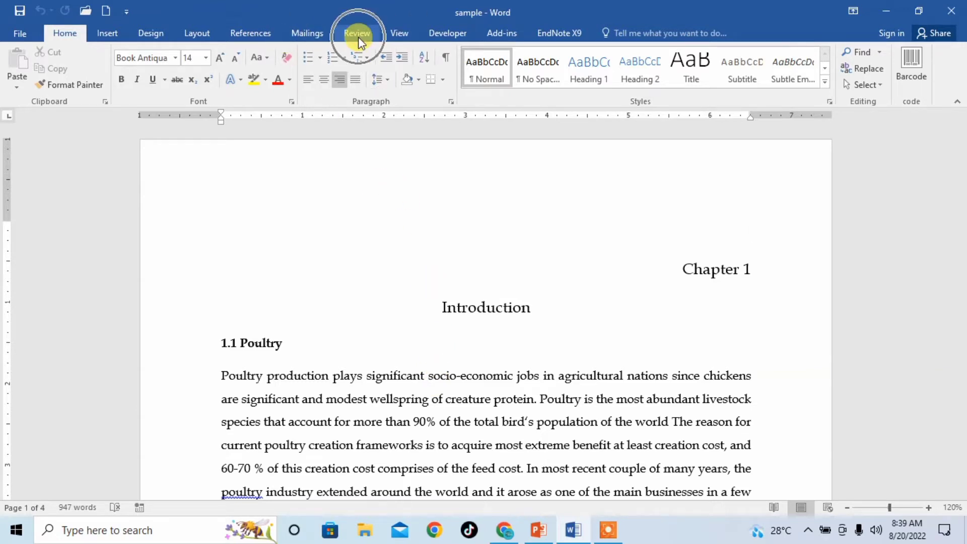
# - Open the Review tab to reach the Track Changes controls for recording edits
pyautogui.click(357, 33)
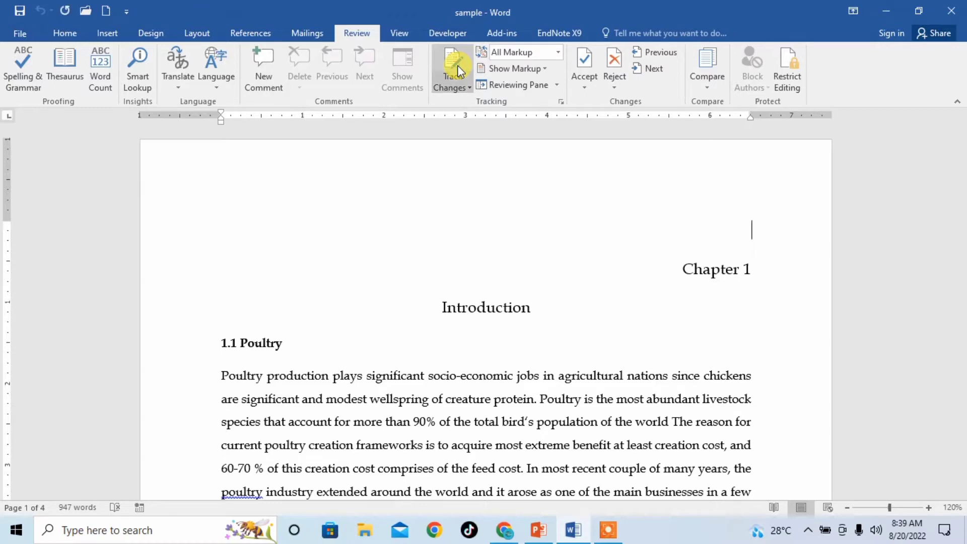
pyautogui.moveTo(459, 173)
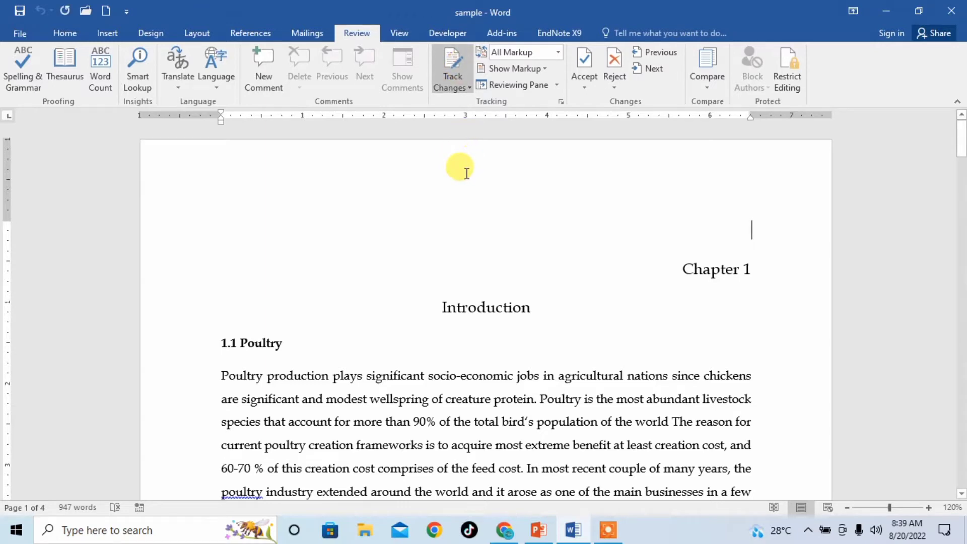
pyautogui.moveTo(461, 171)
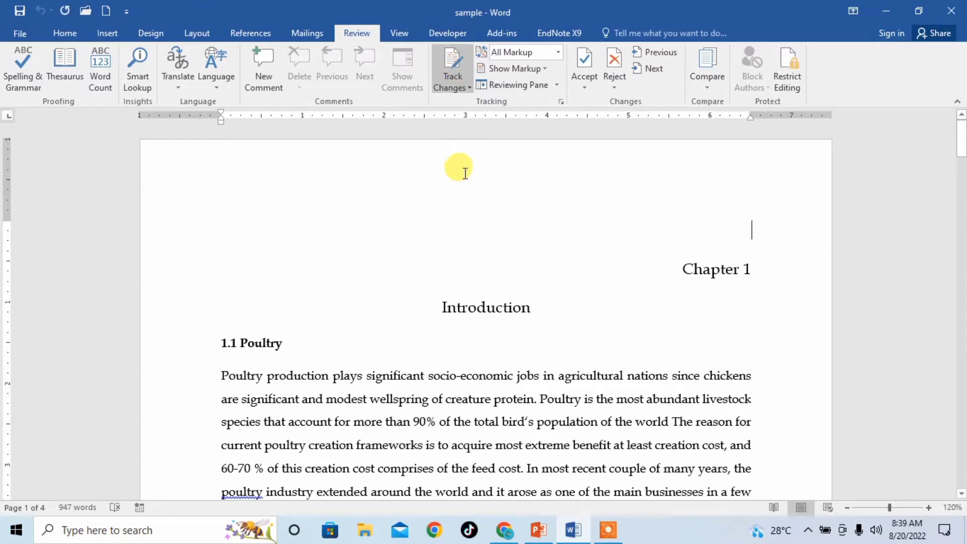
pyautogui.moveTo(465, 173)
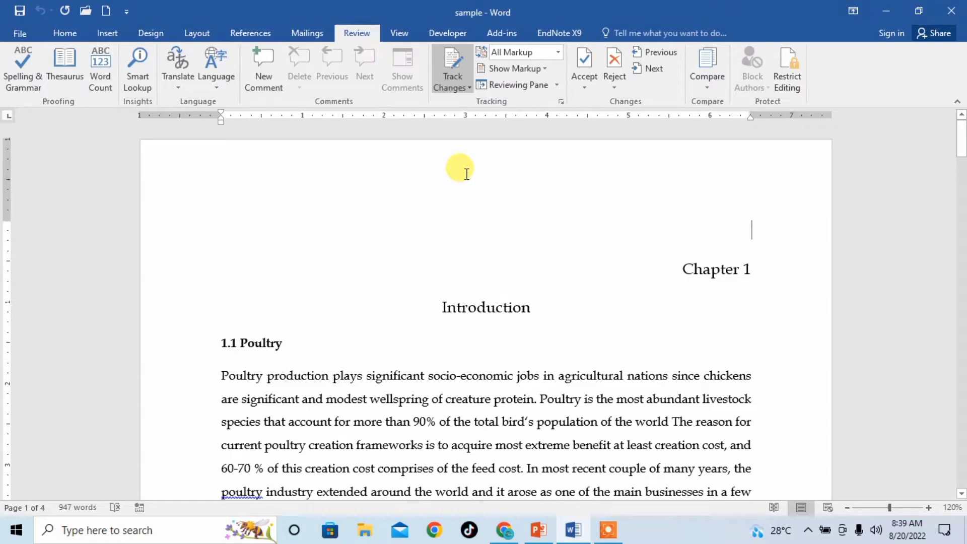
pyautogui.moveTo(461, 176)
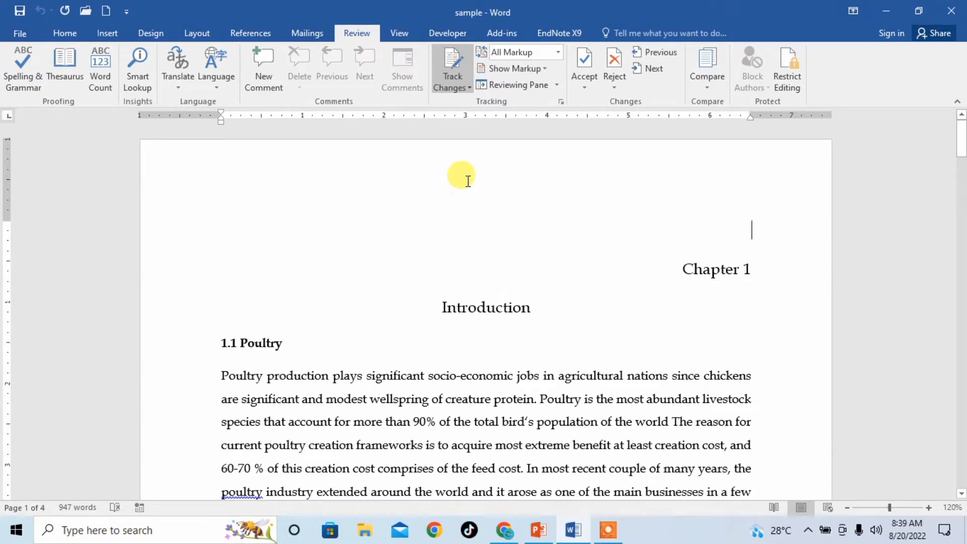
pyautogui.moveTo(669, 272)
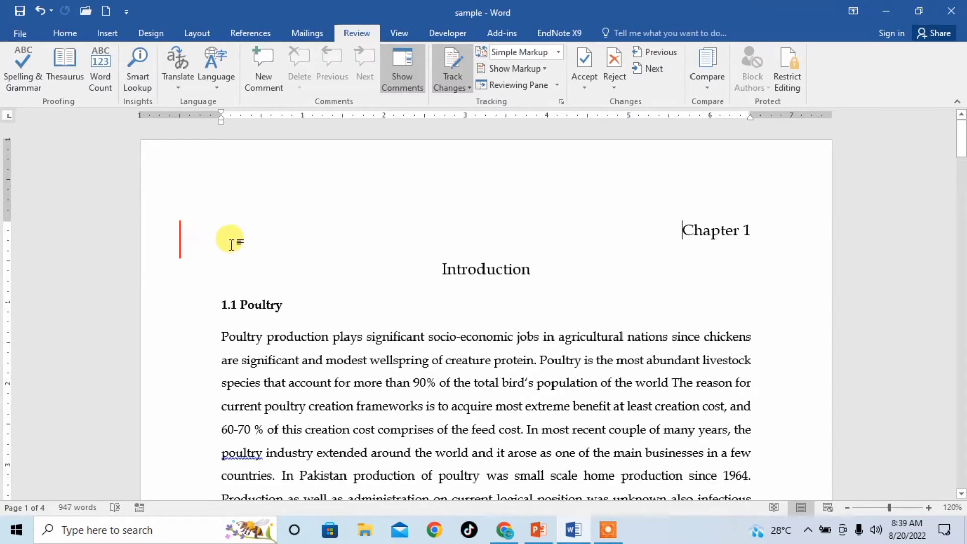
pyautogui.moveTo(184, 248)
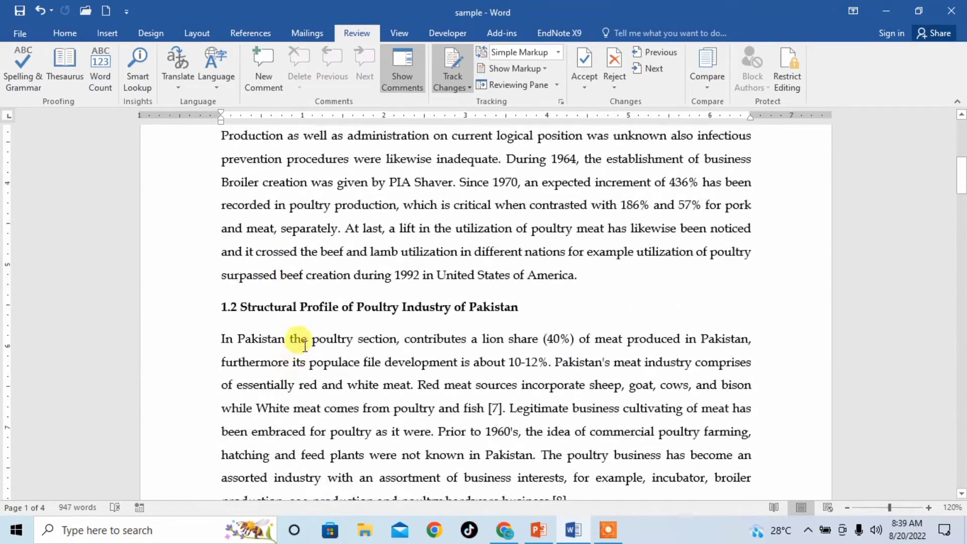
# - Replace 'Poultry' in heading 1.2 and 'poultry' in section 1.4 with 'chicken'
pyautogui.doubleClick(376, 306)
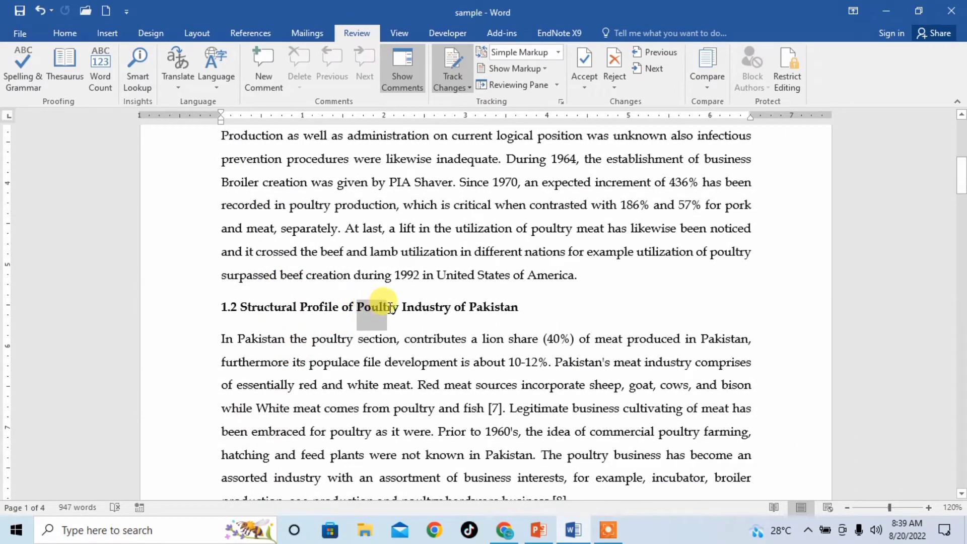
pyautogui.doubleClick(376, 307)
pyautogui.write('chicken')
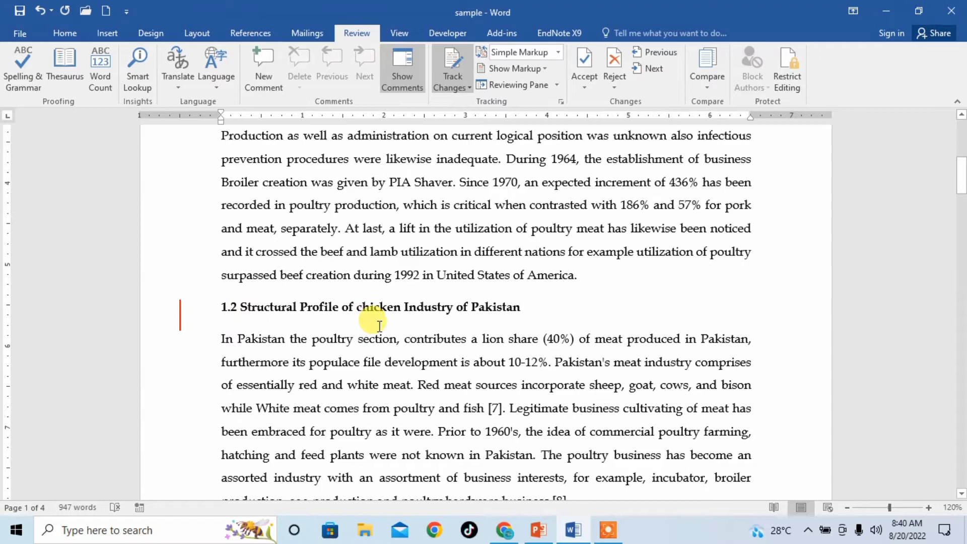
pyautogui.scroll(-3)
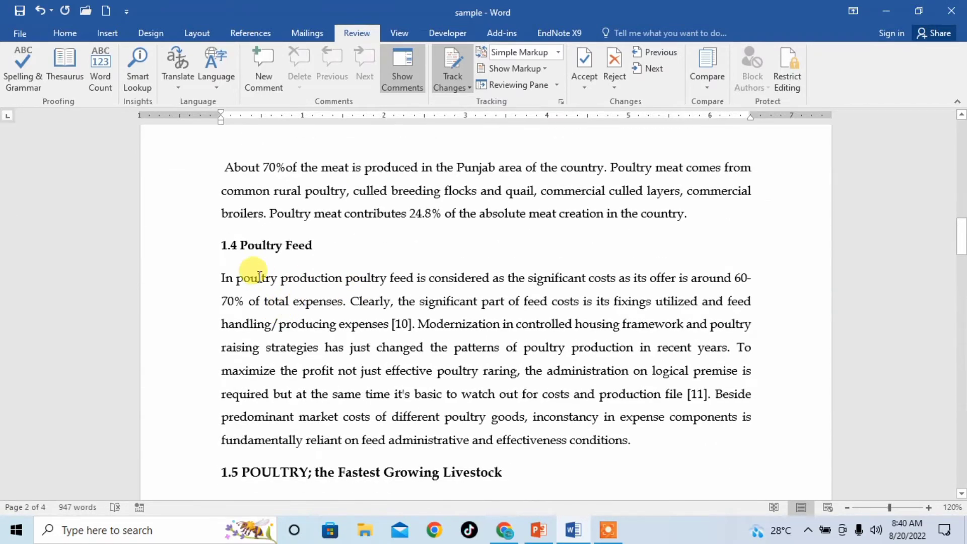
pyautogui.doubleClick(250, 278)
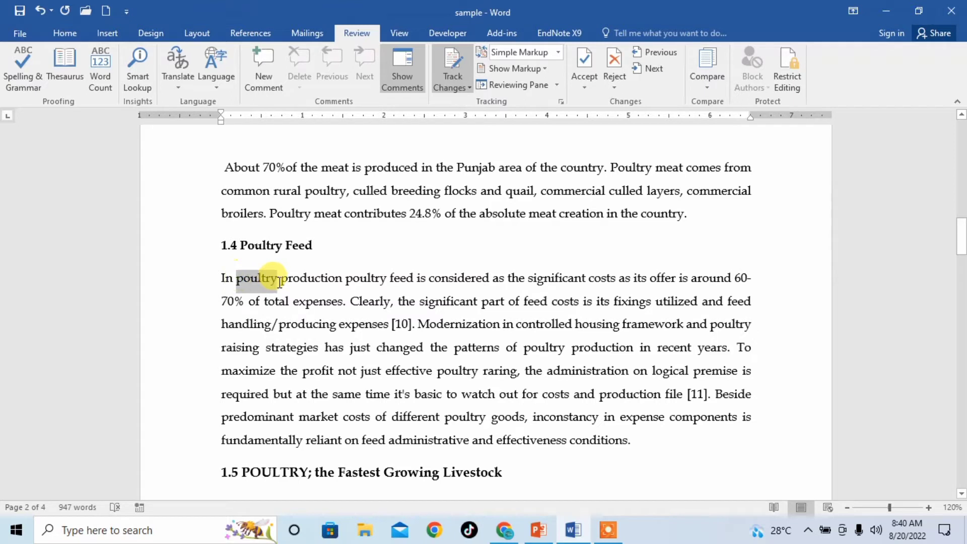
pyautogui.write('chicken')
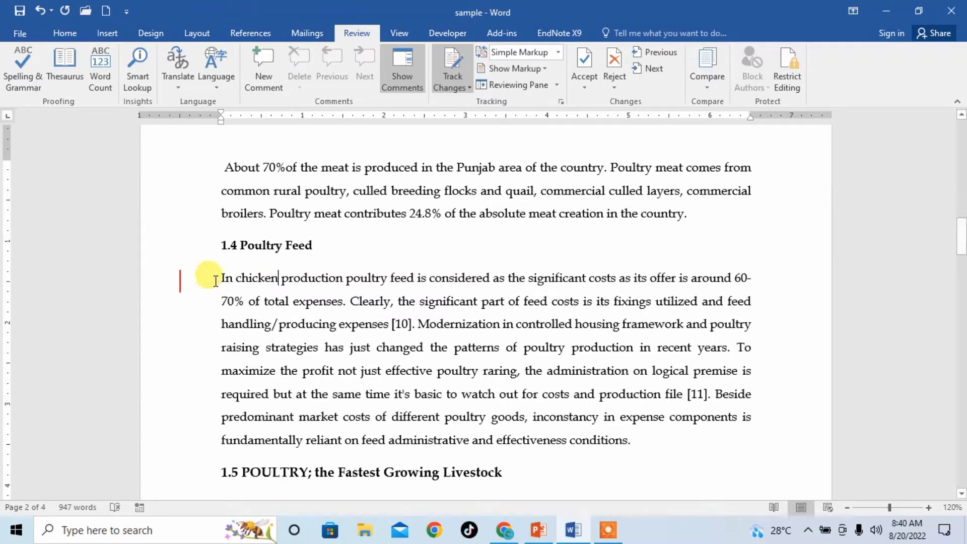
pyautogui.moveTo(302, 305)
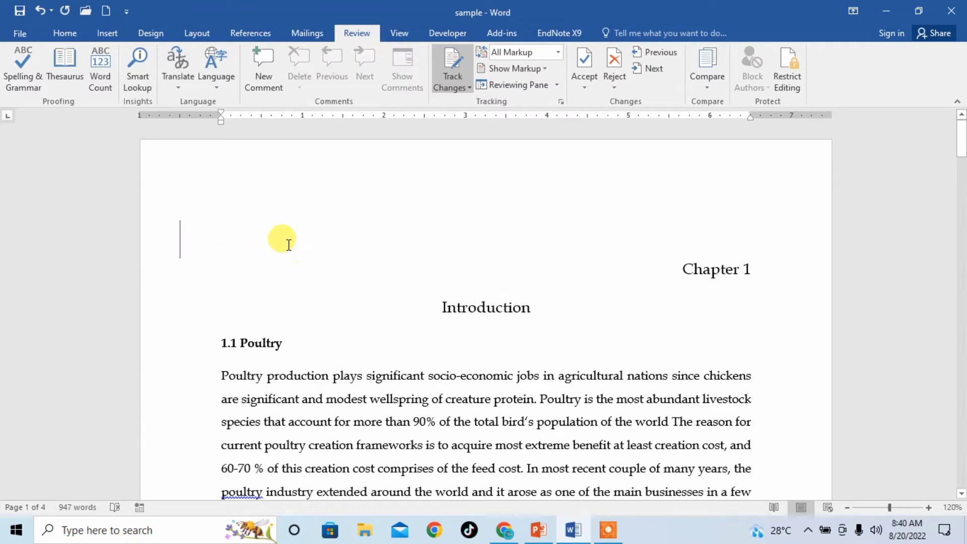
pyautogui.moveTo(691, 231)
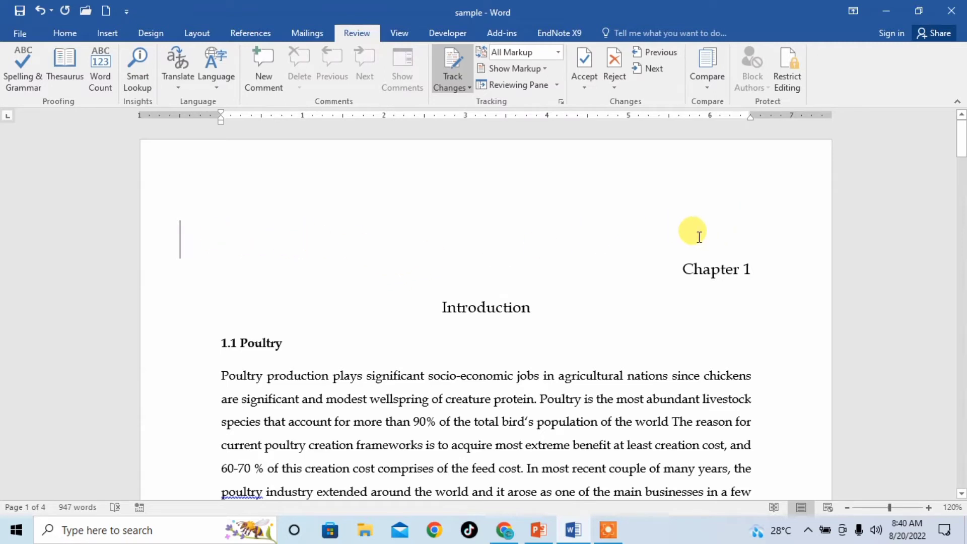
pyautogui.moveTo(668, 245)
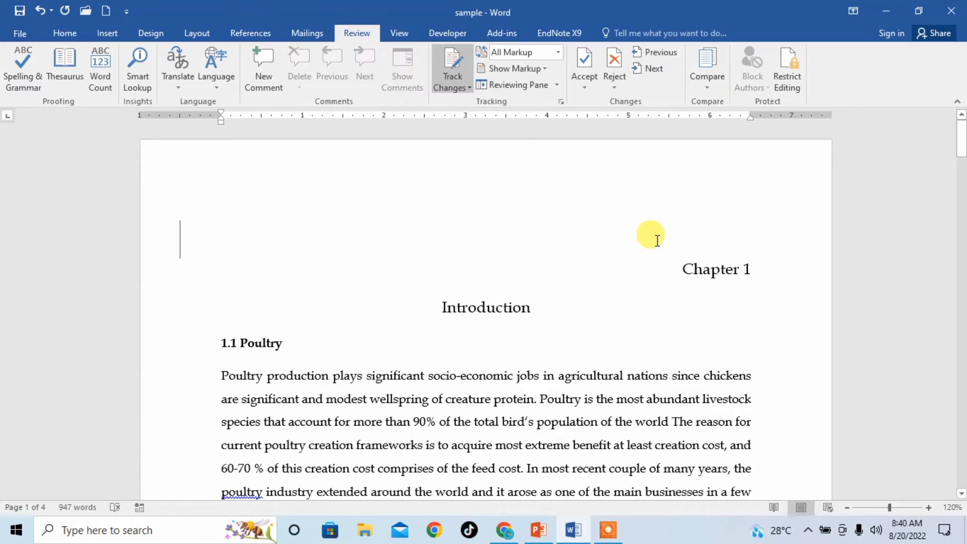
# - Accept the tracked deletion of 'Poultry' in heading 1.2, then select the inserted 'chicken'
pyautogui.scroll(-3)
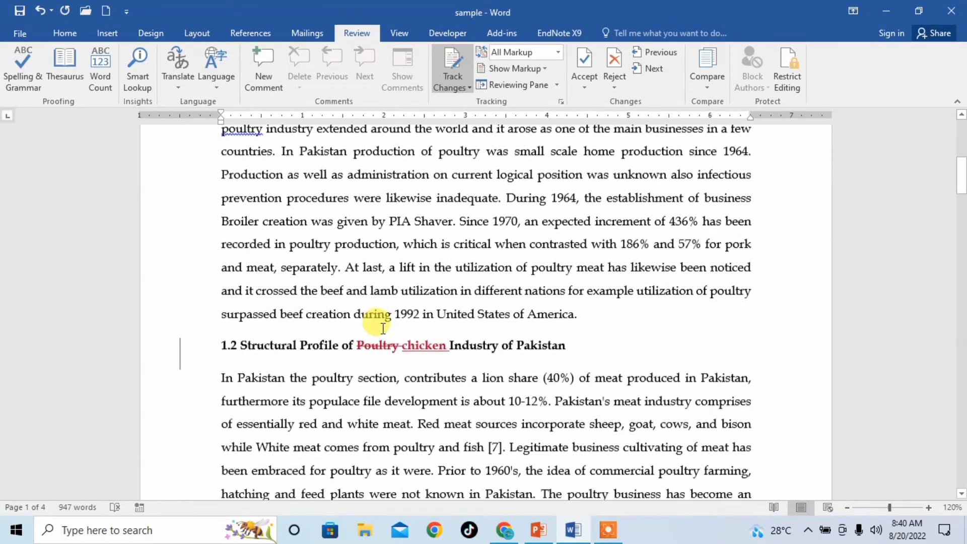
pyautogui.scroll(-3)
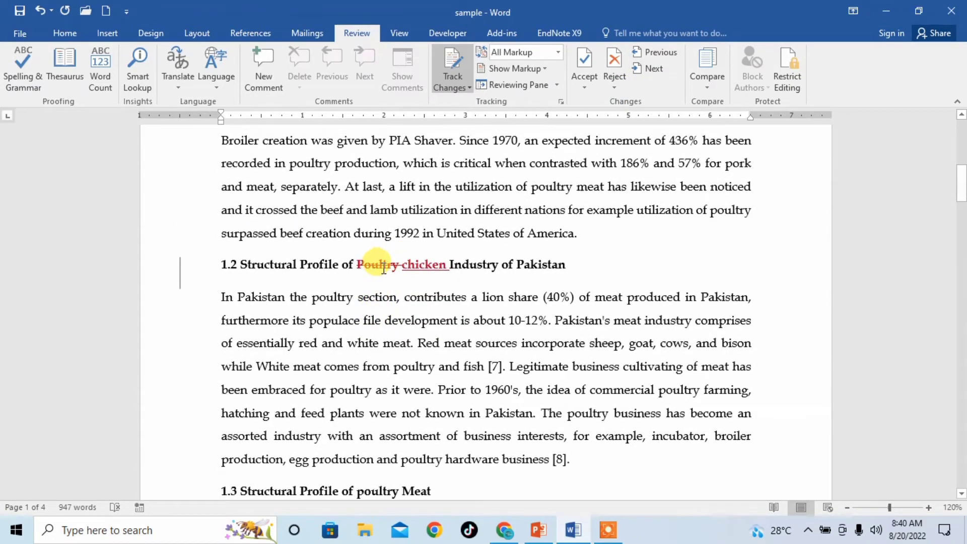
pyautogui.rightClick(385, 264)
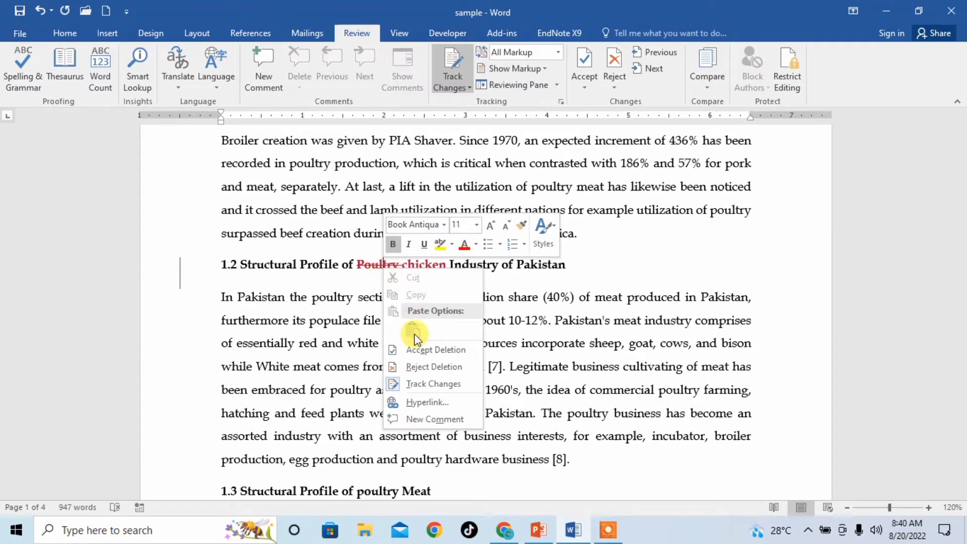
pyautogui.moveTo(422, 356)
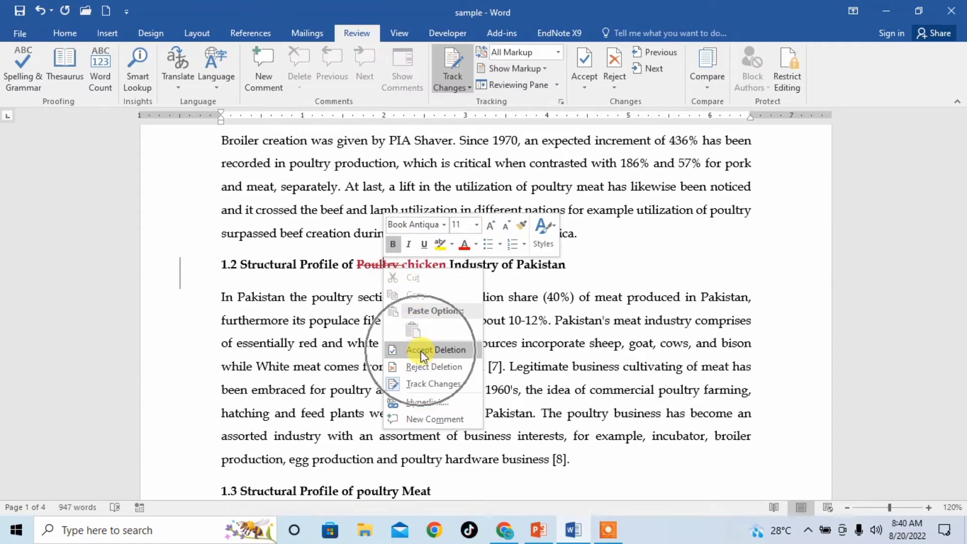
pyautogui.moveTo(424, 366)
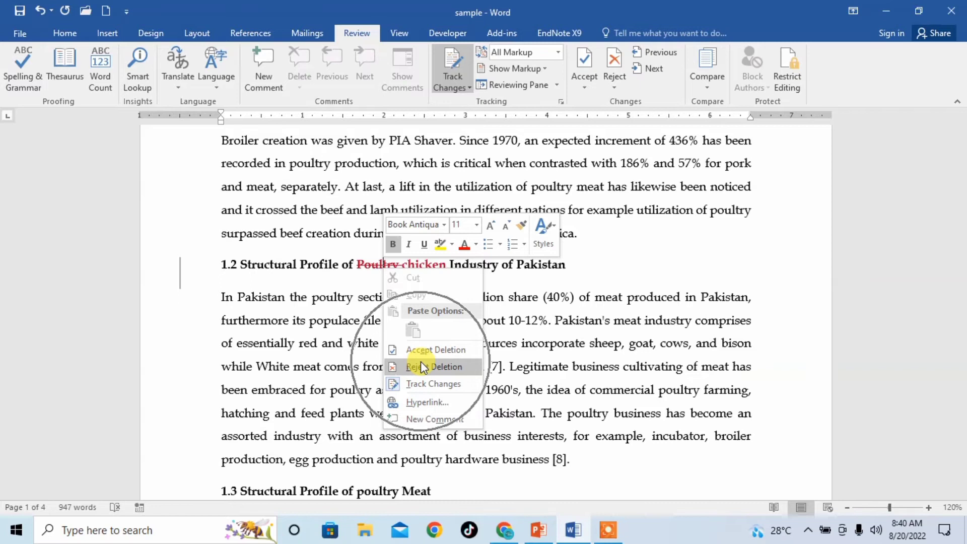
pyautogui.moveTo(434, 350)
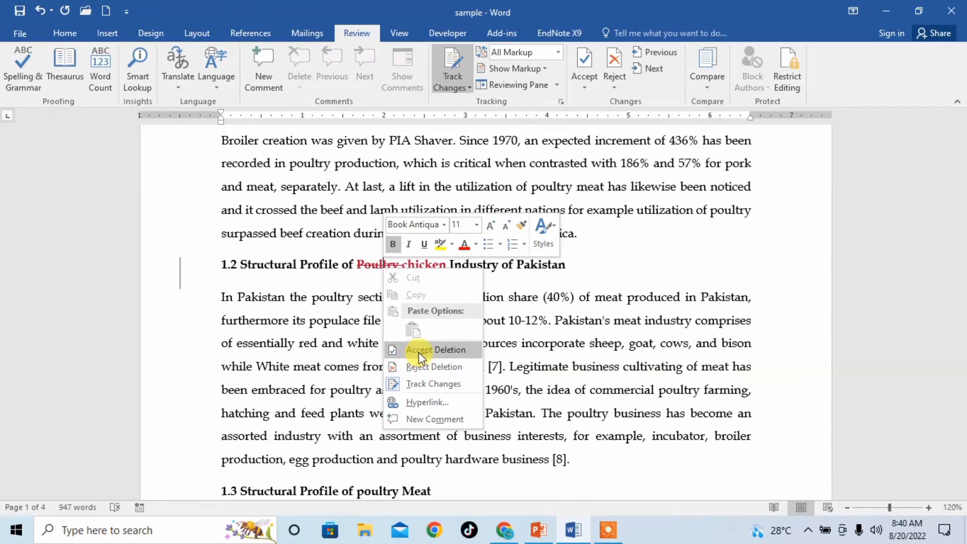
pyautogui.click(435, 349)
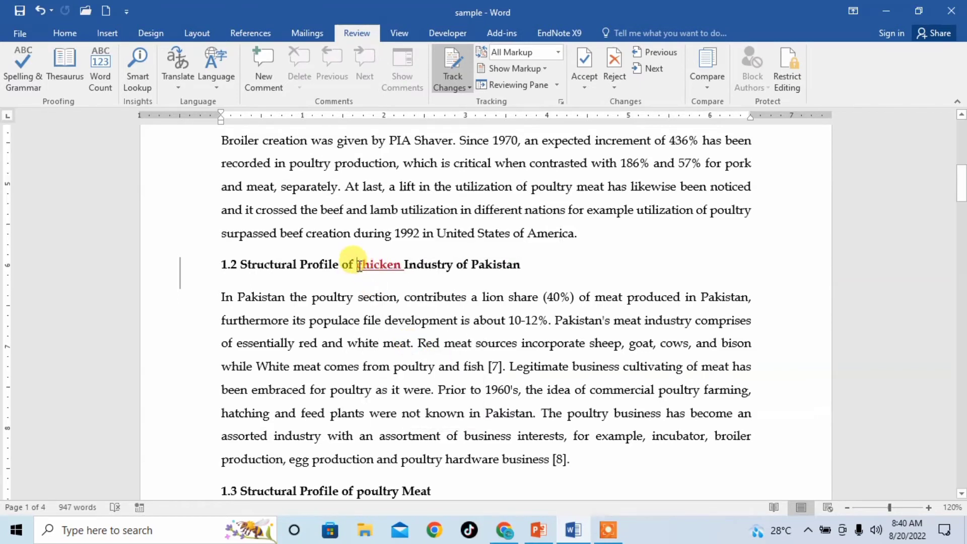
pyautogui.doubleClick(378, 264)
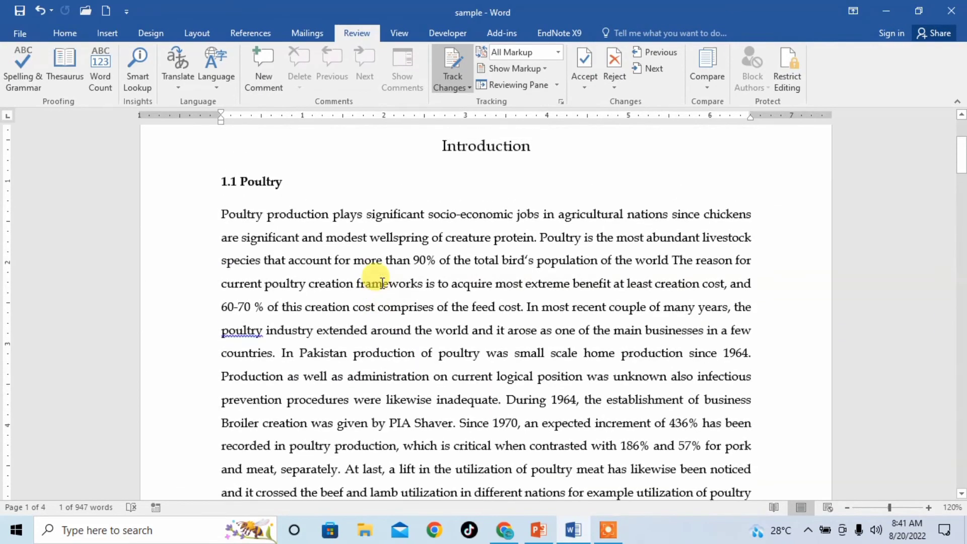
# - Reject the tracked deletion of 'poultry' in section 1.4, then select the inserted 'chicken'
pyautogui.scroll(-3)
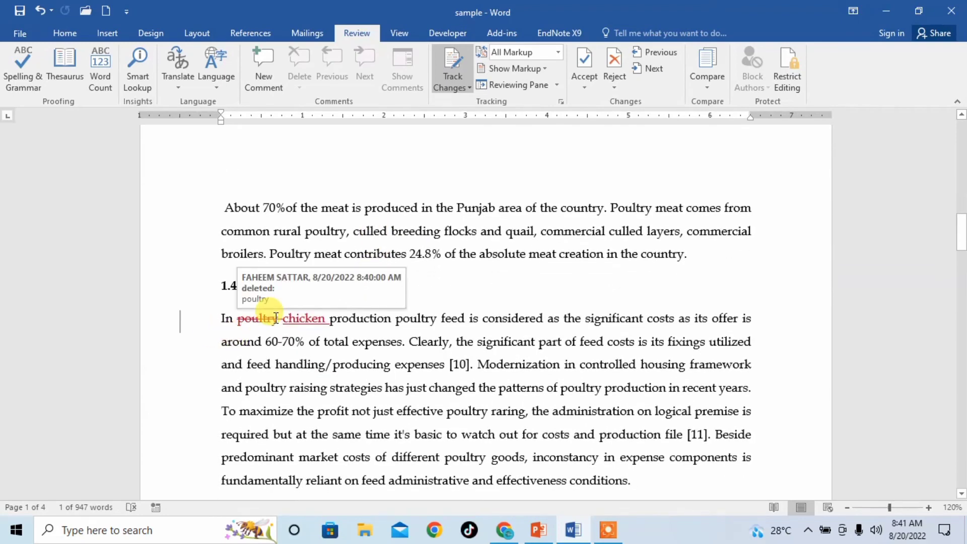
pyautogui.rightClick(268, 318)
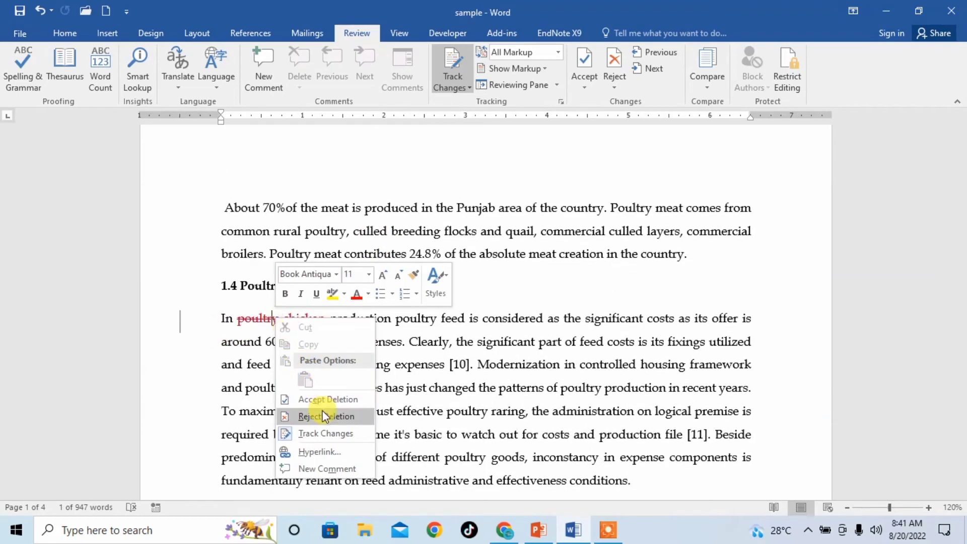
pyautogui.click(328, 416)
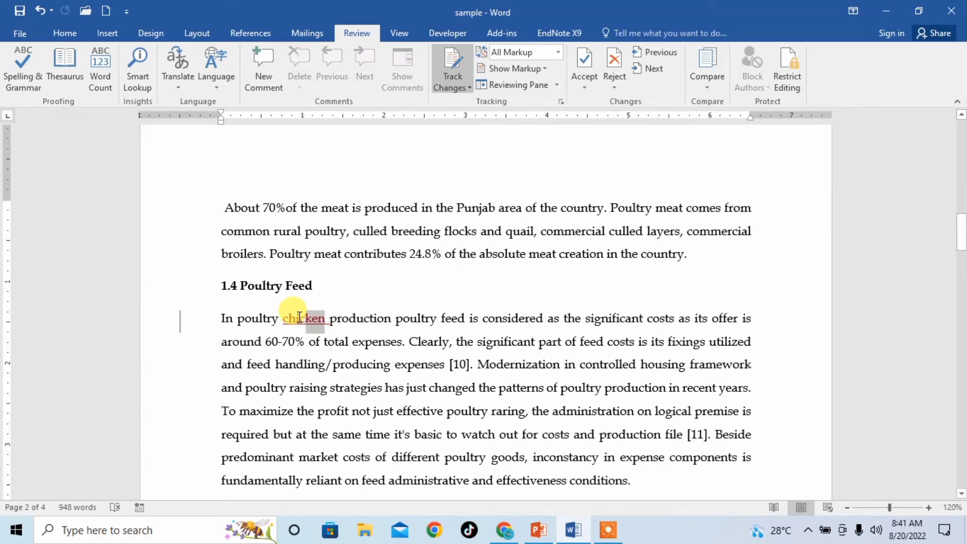
pyautogui.doubleClick(303, 318)
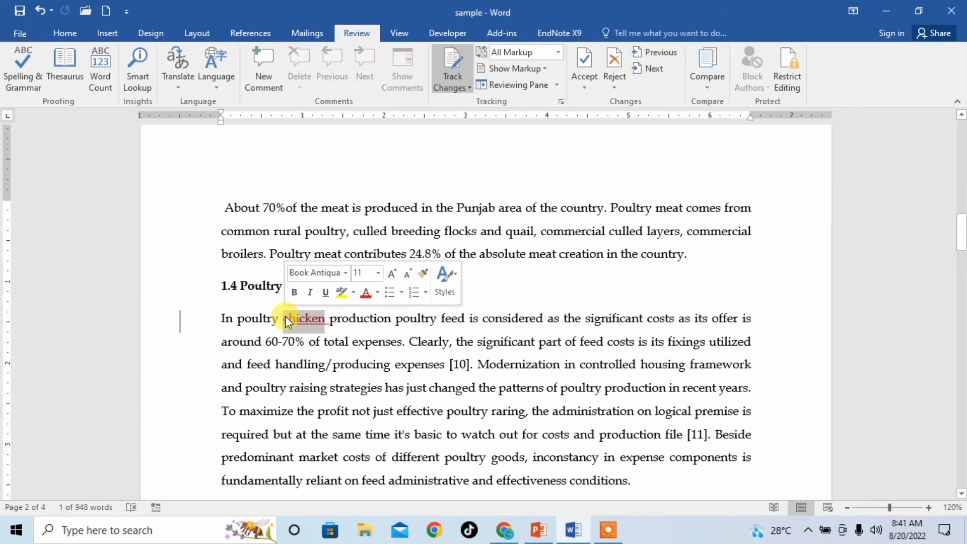